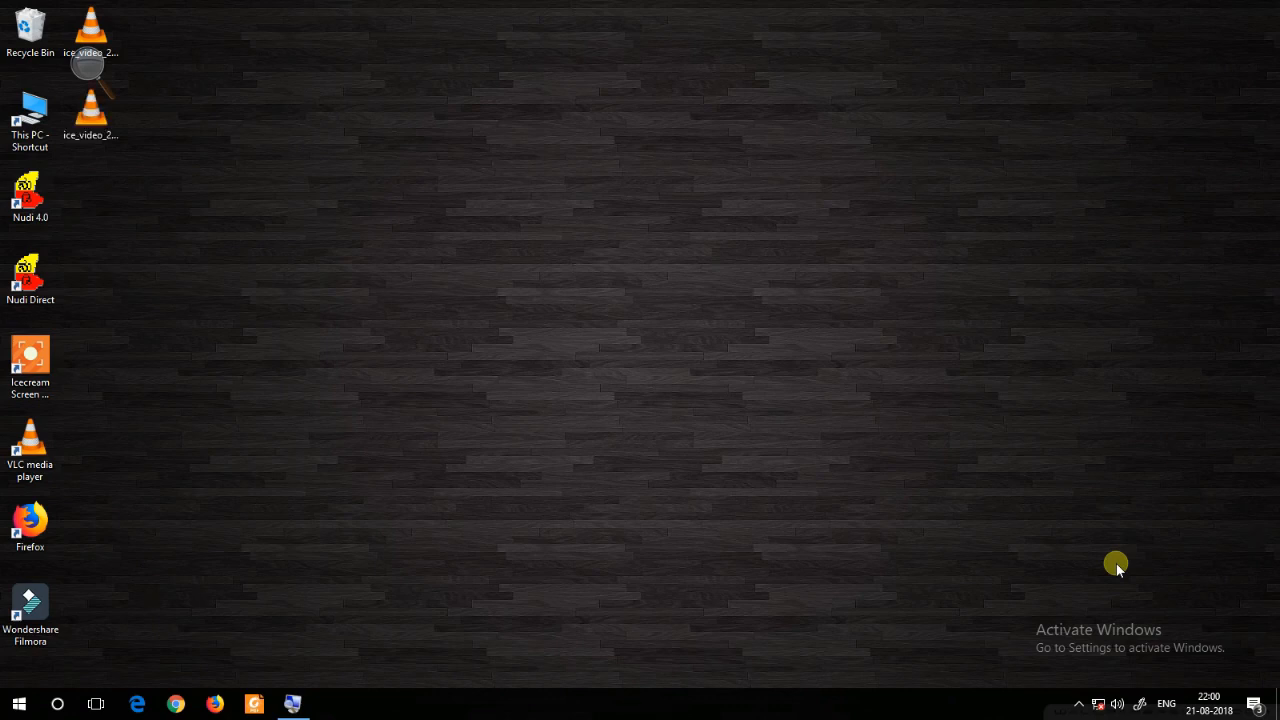
mouse_move(1018, 572)
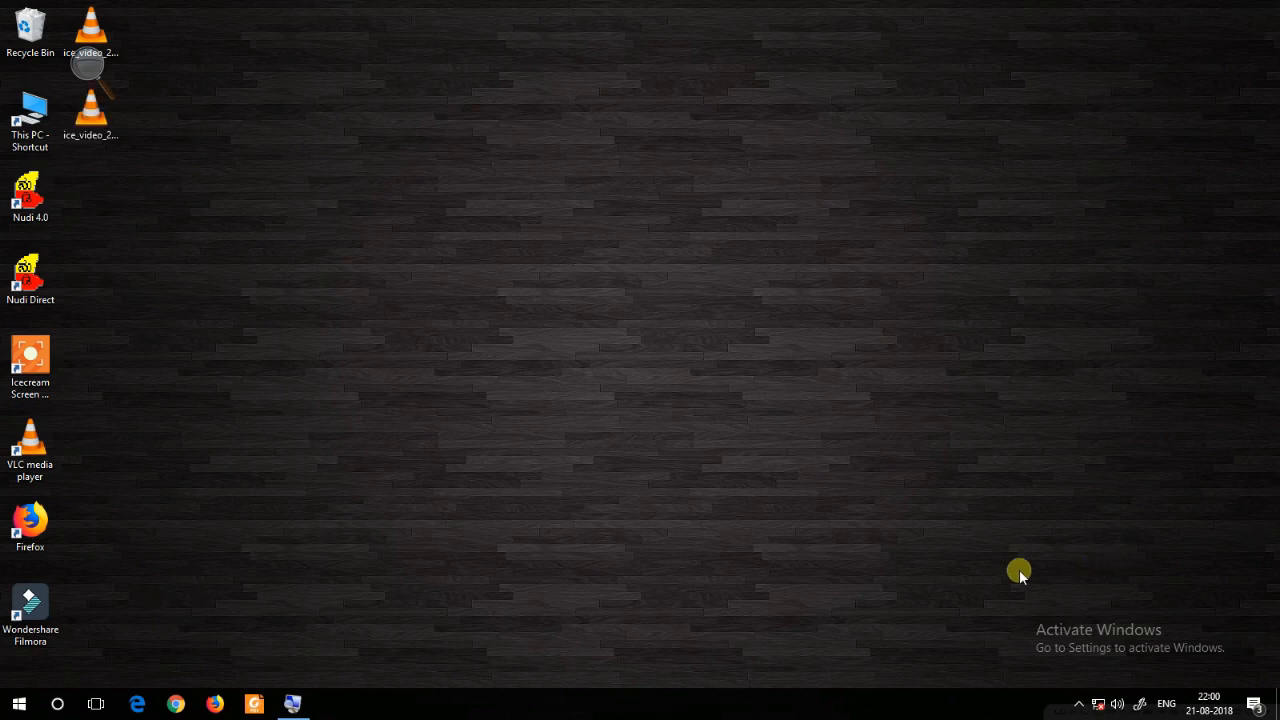
mouse_move(685, 583)
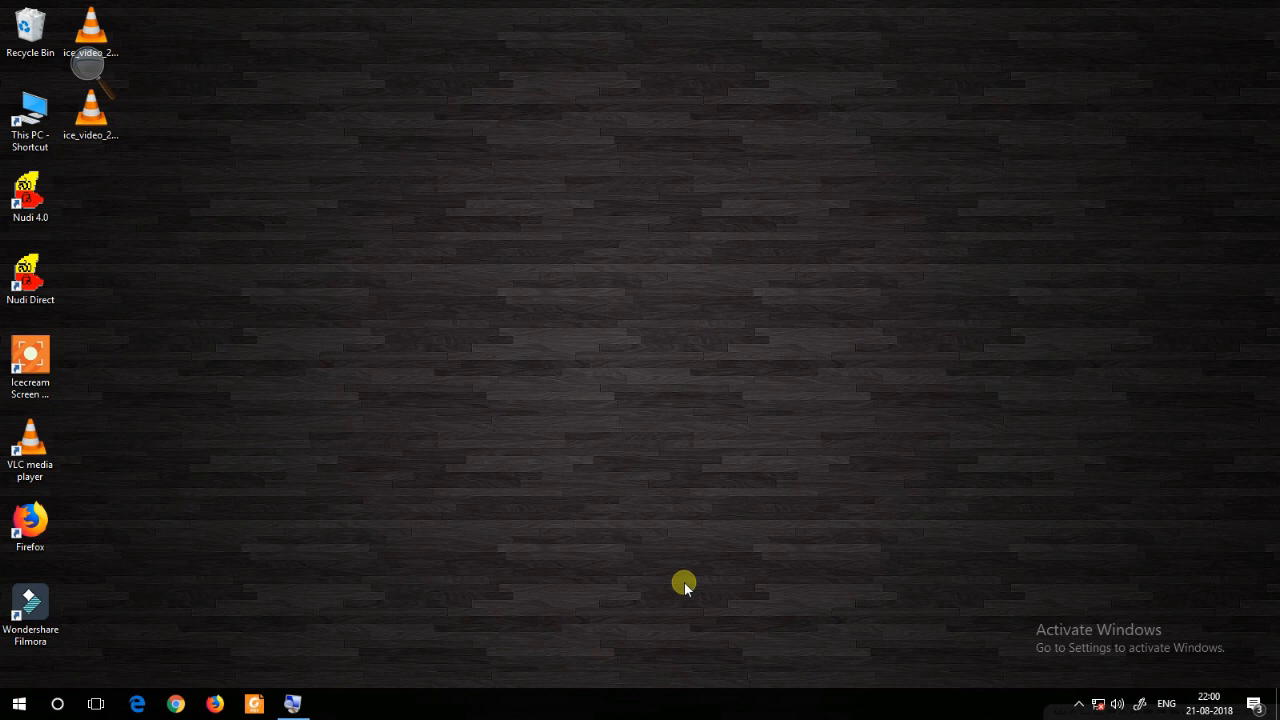
mouse_move(530, 550)
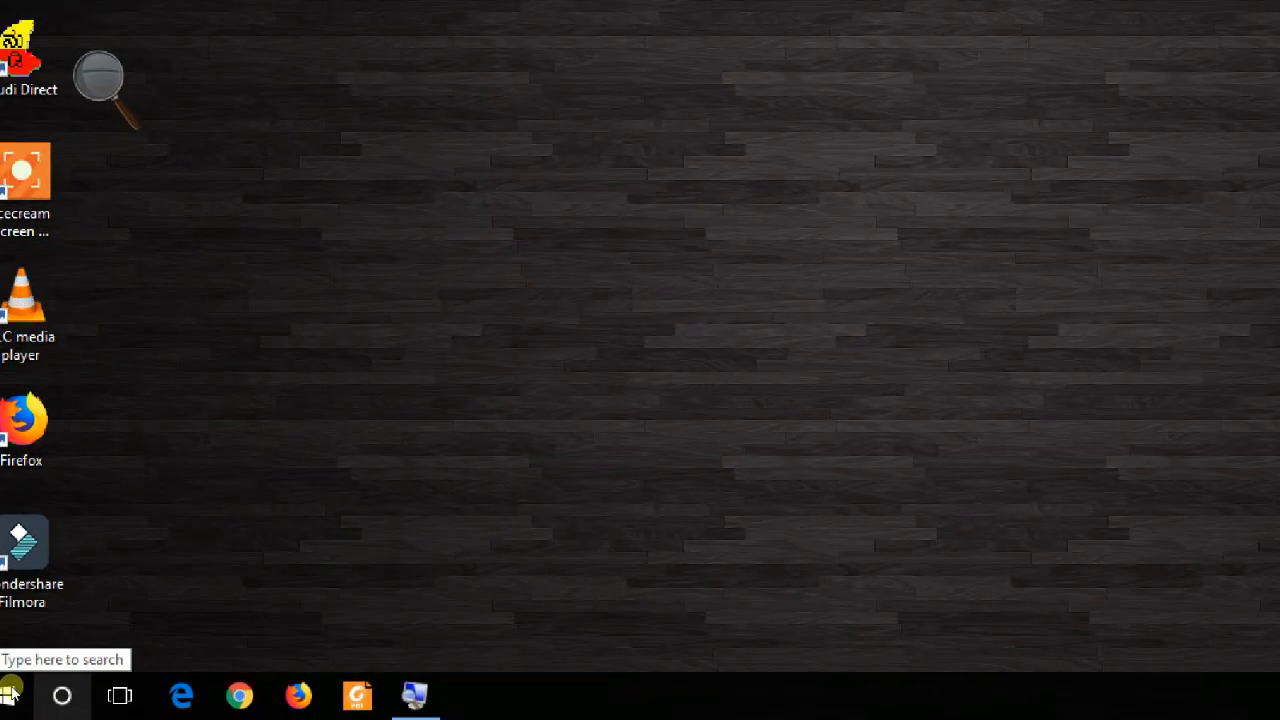
- Open the Start menu app list and scroll down to the Windows Ease of Access folder
left_click(15, 695)
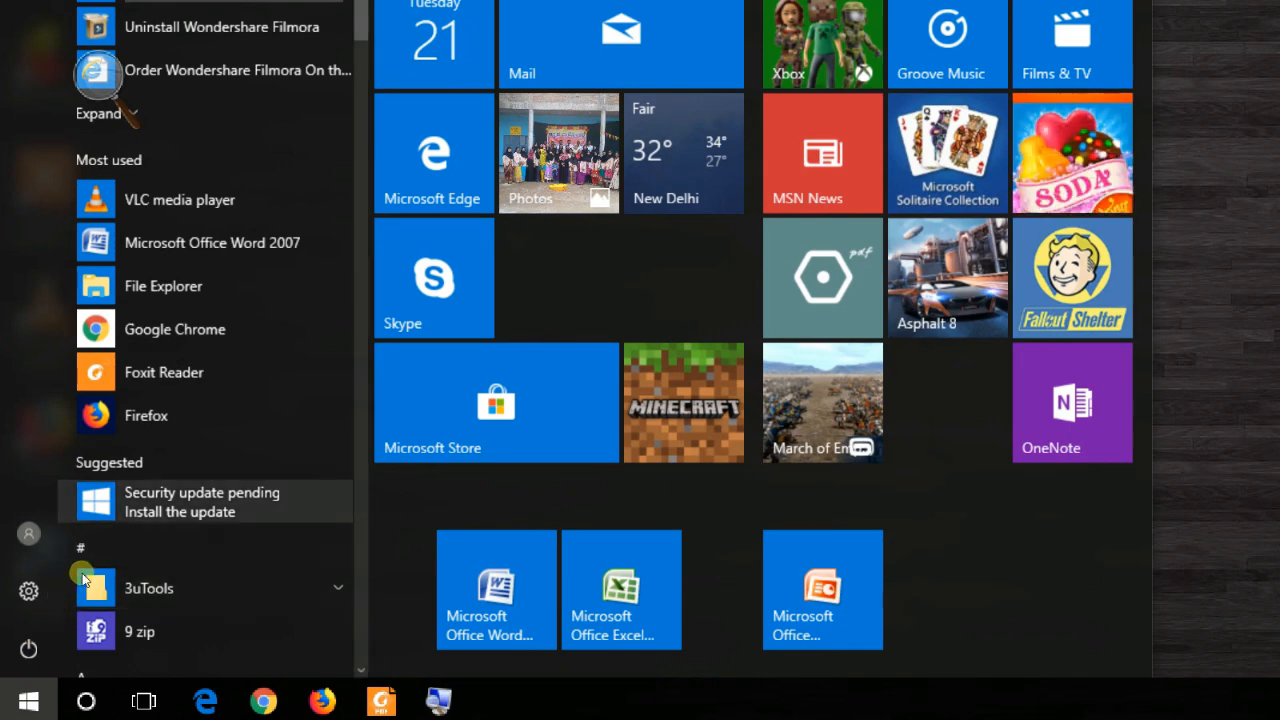
scroll("down", 3)
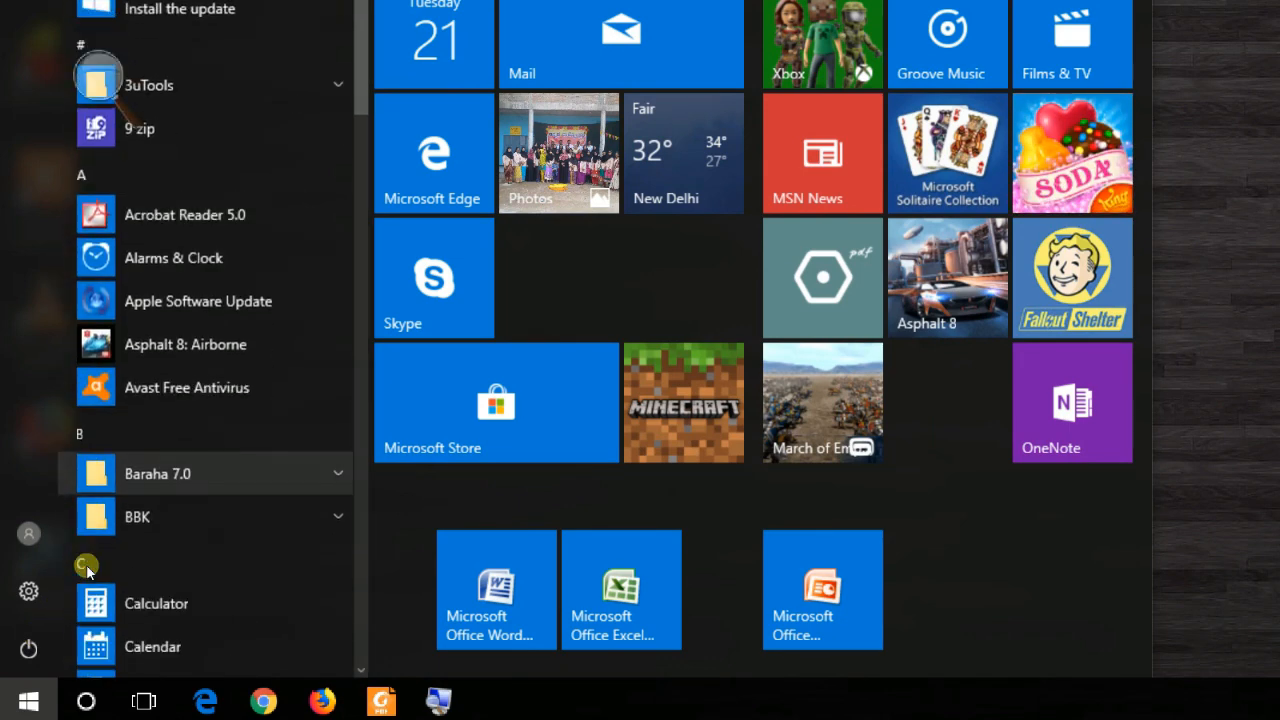
scroll("down", 3)
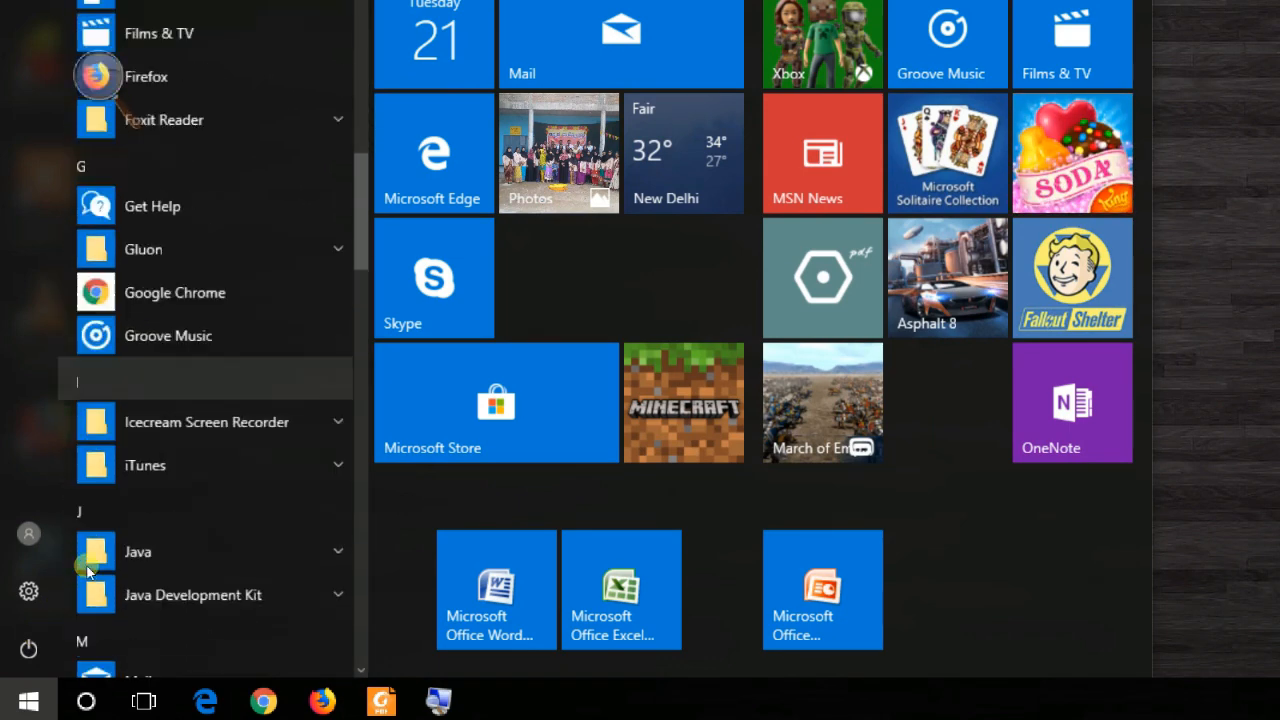
scroll("down", 3)
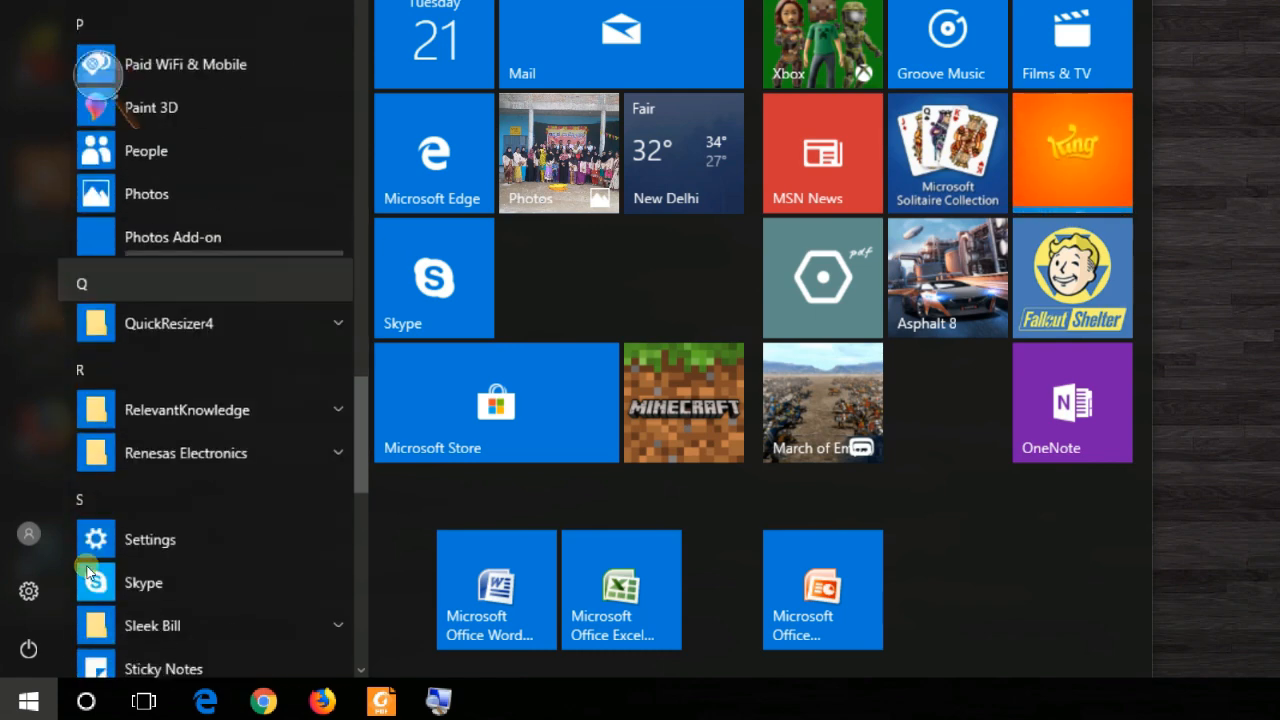
scroll("down", 3)
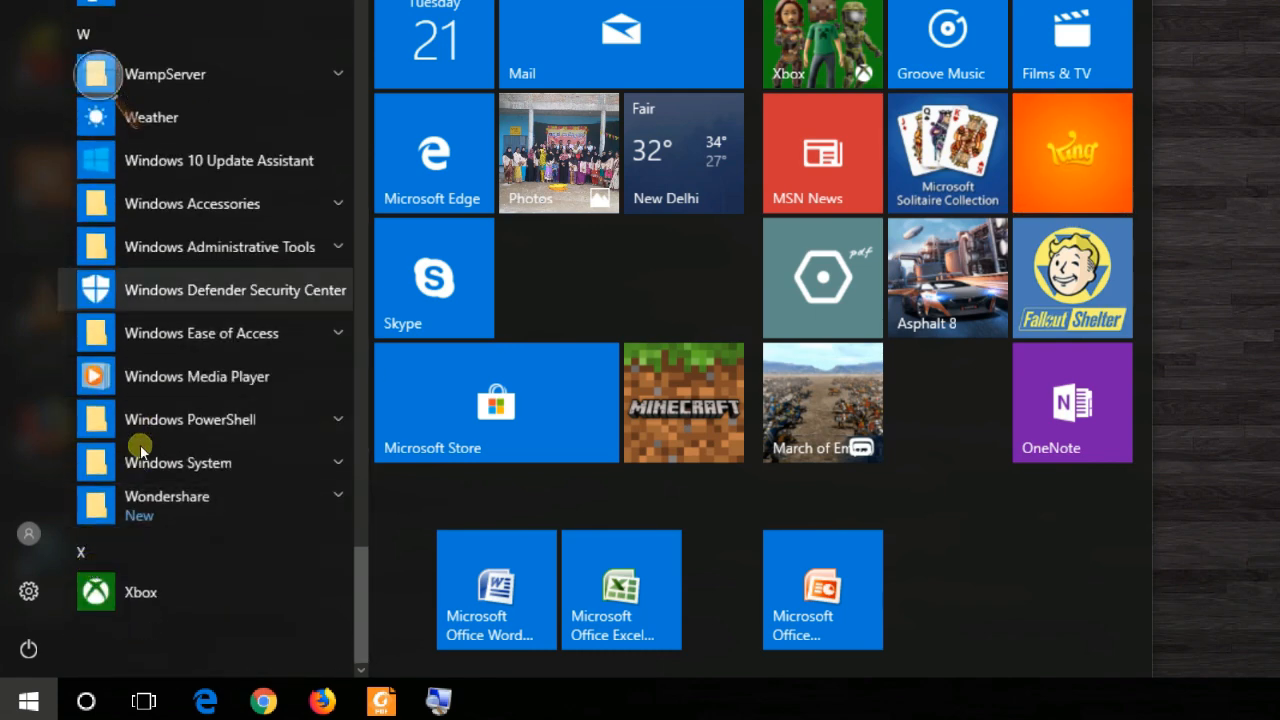
mouse_move(135, 465)
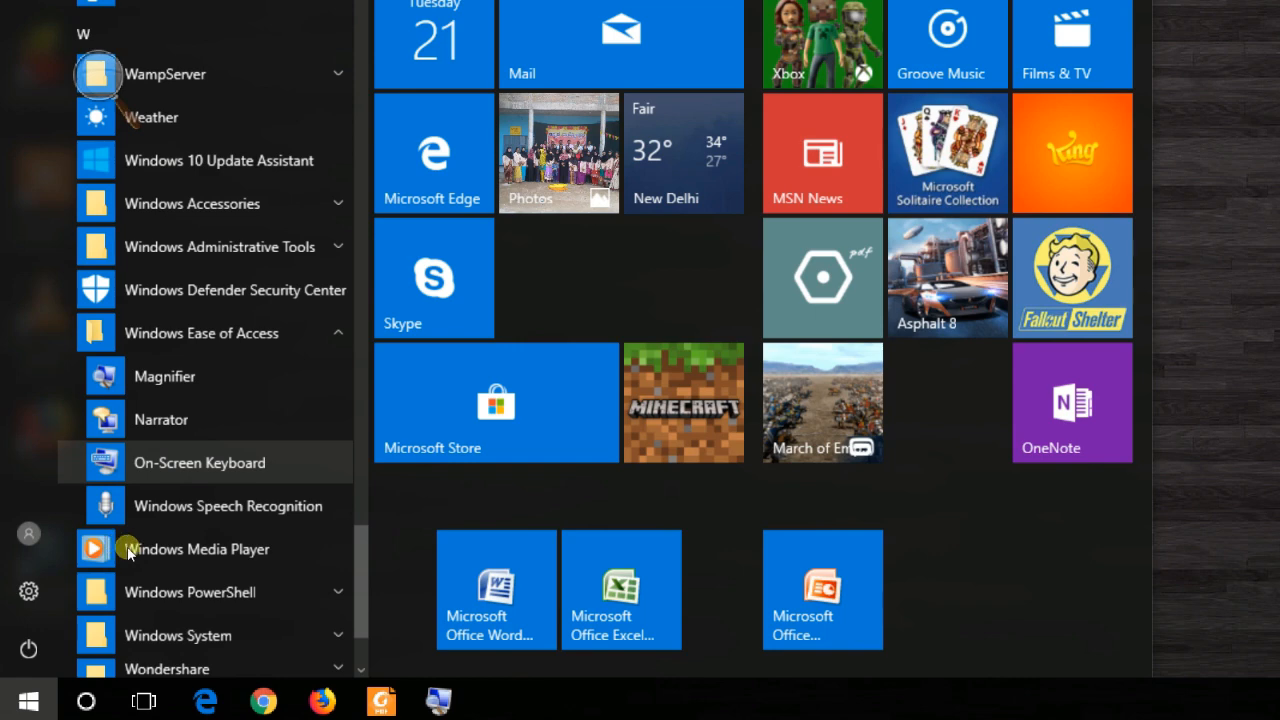
- Launch On-Screen Keyboard from the Windows Ease of Access folder
left_click(198, 462)
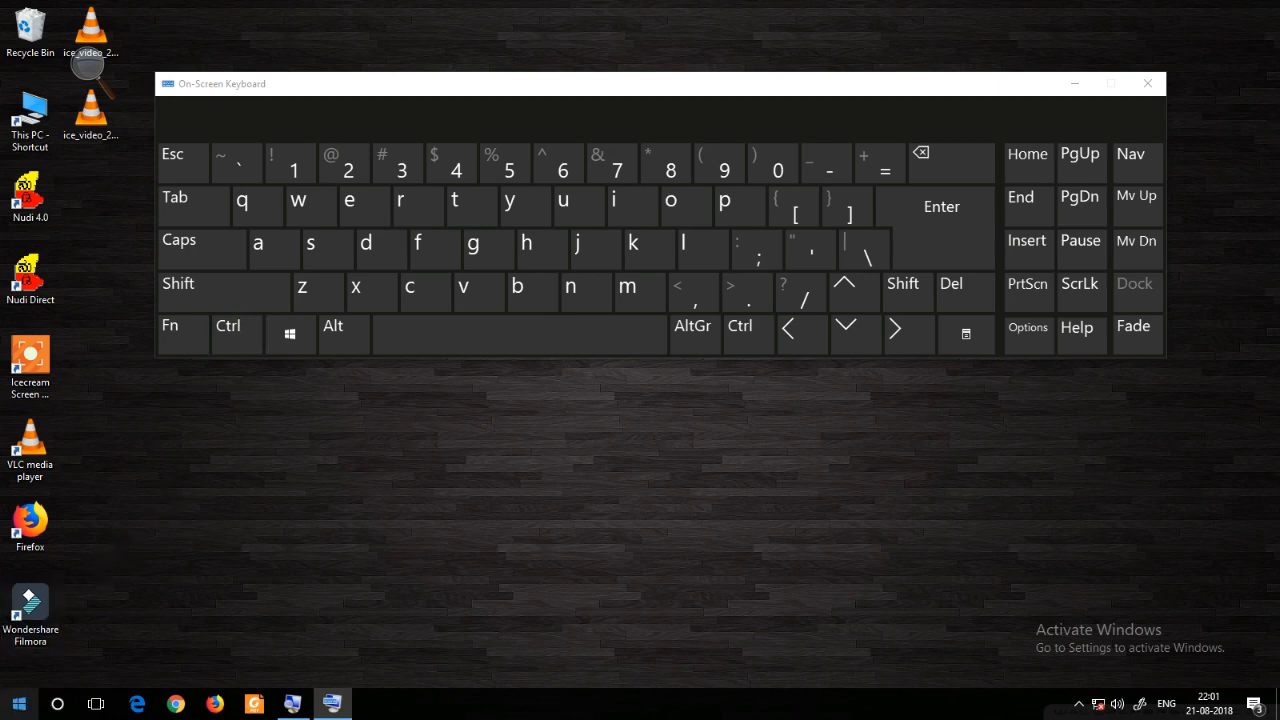
left_click(613, 216)
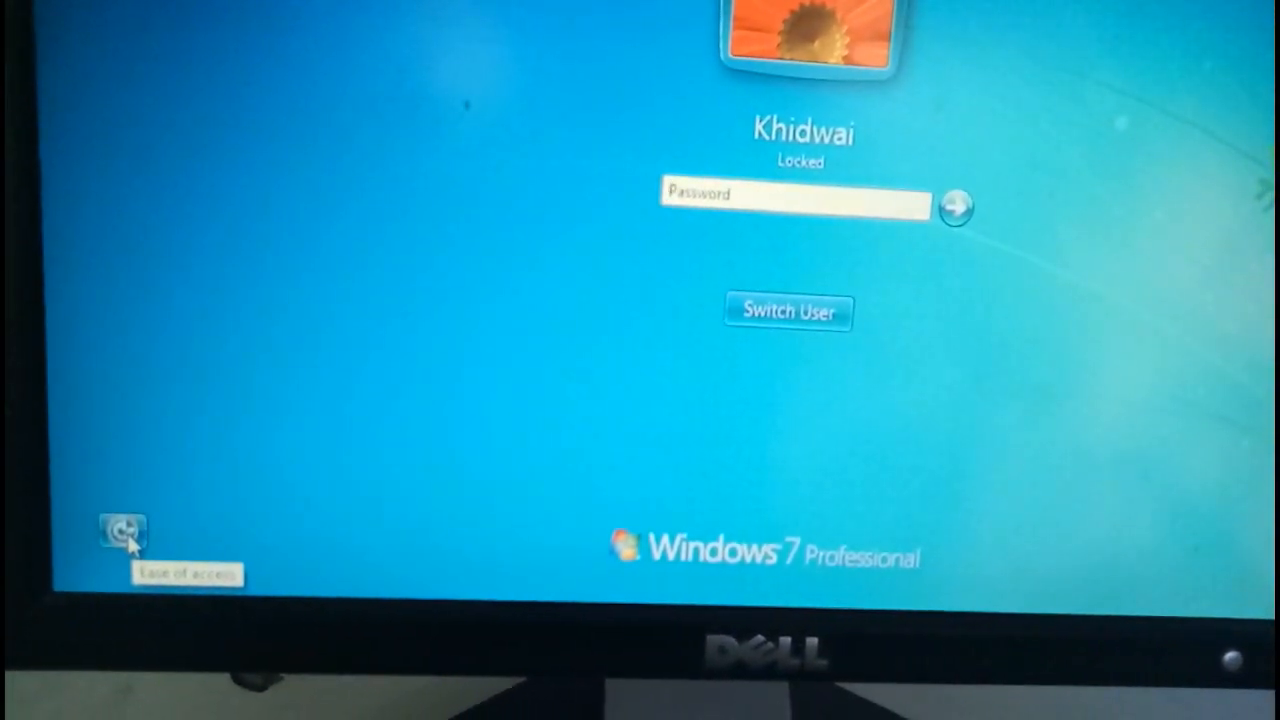
- Enable Type without the keyboard in the login screen's Ease of Access options and apply
left_click(122, 530)
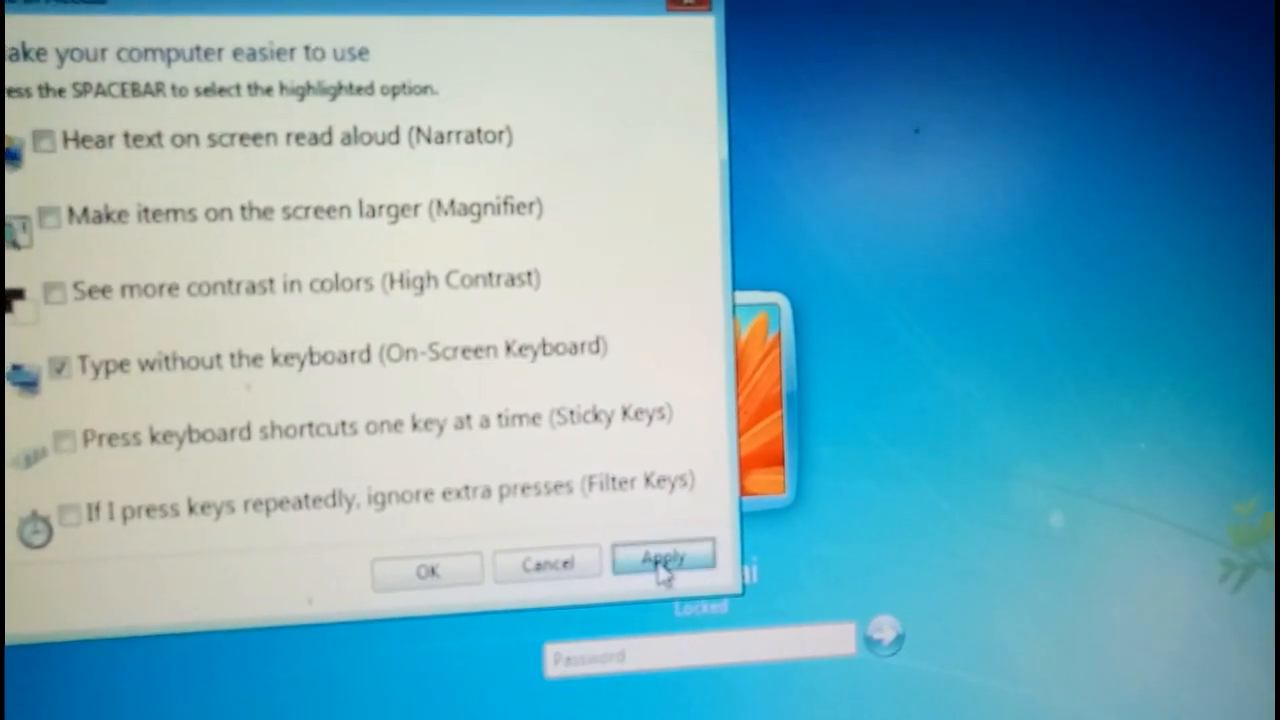
left_click(663, 557)
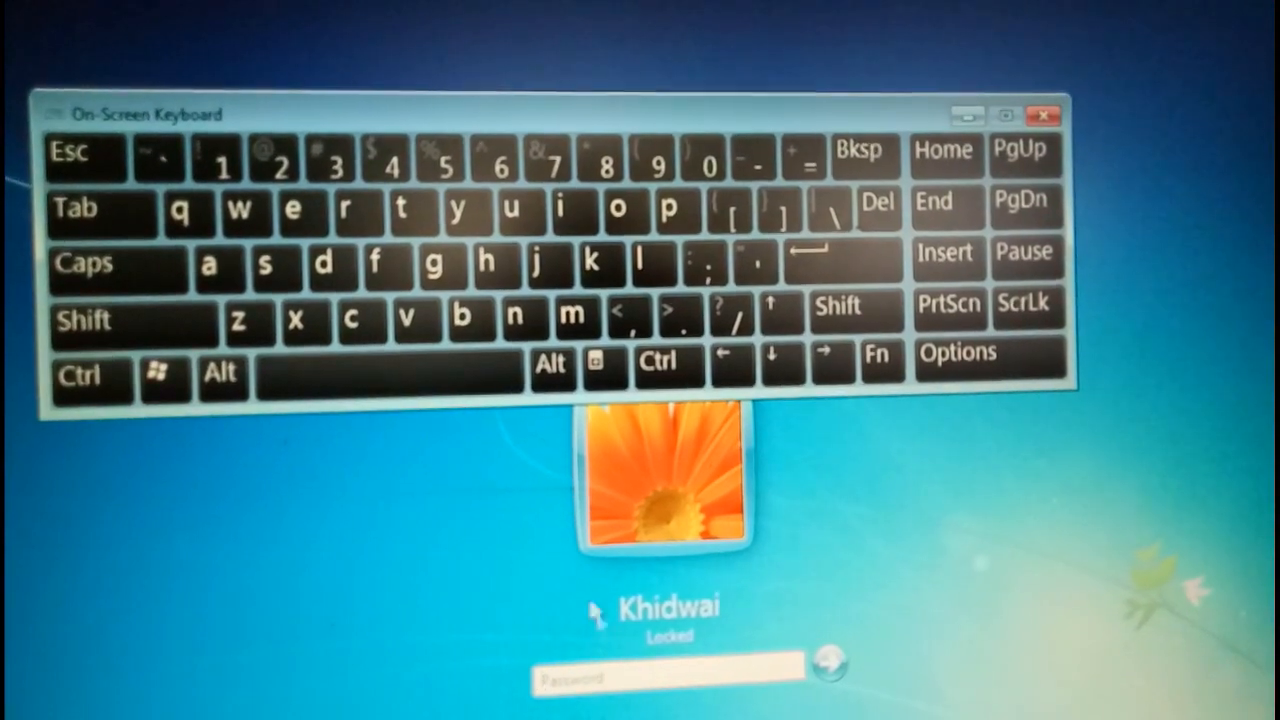
- Enter the password into the login screen's password field to unlock the desktop
left_click(82, 320)
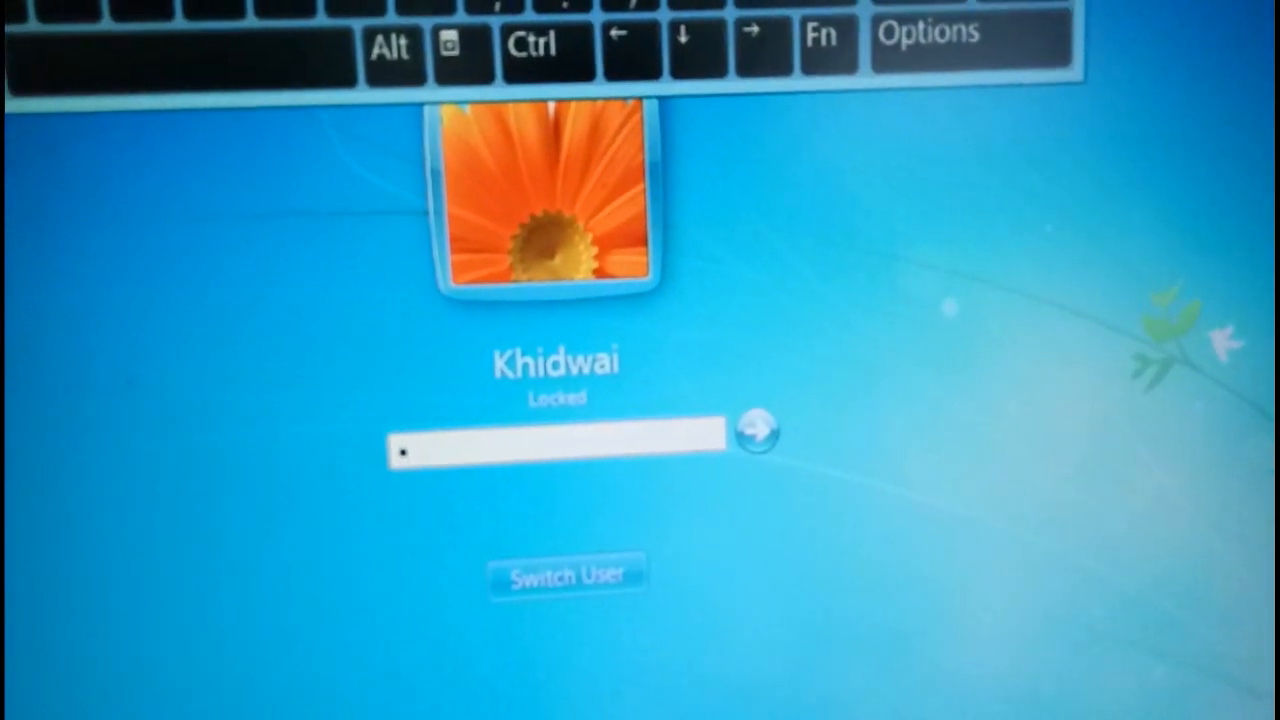
type("•")
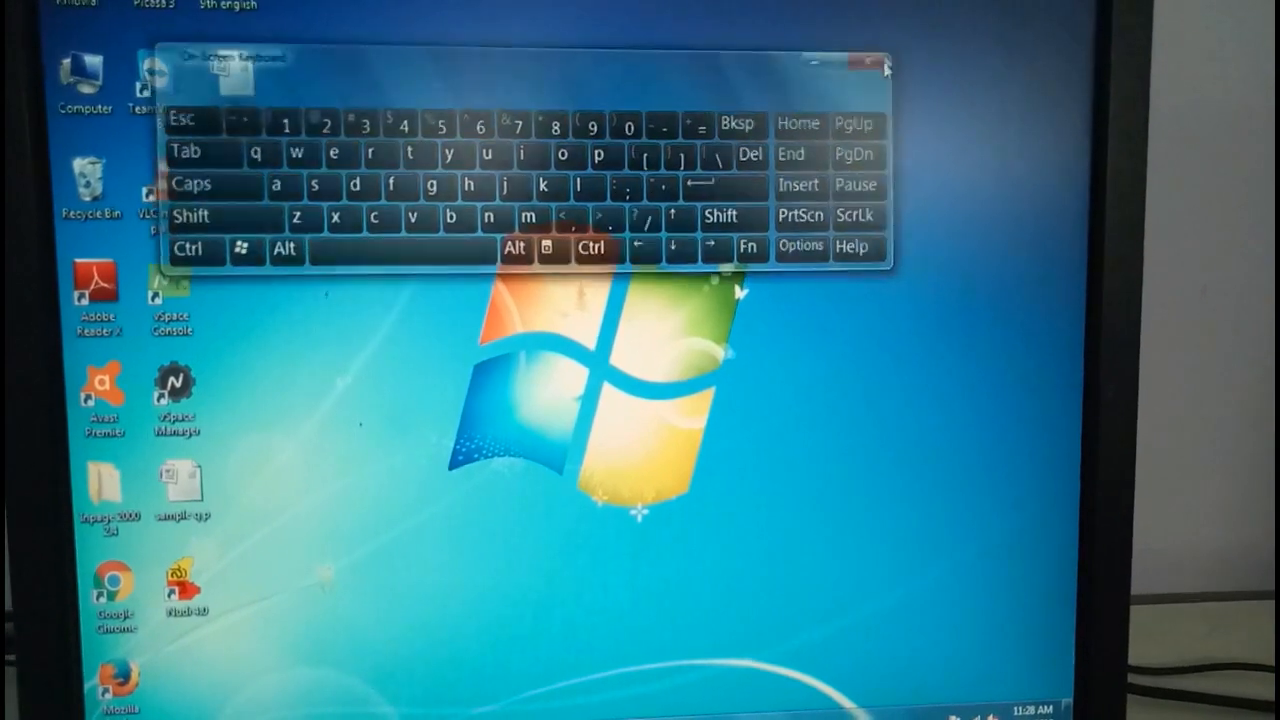
- Show the Start menu's shut-down submenu with Switch user, Log off, Lock, Restart and Sleep
left_click(862, 64)
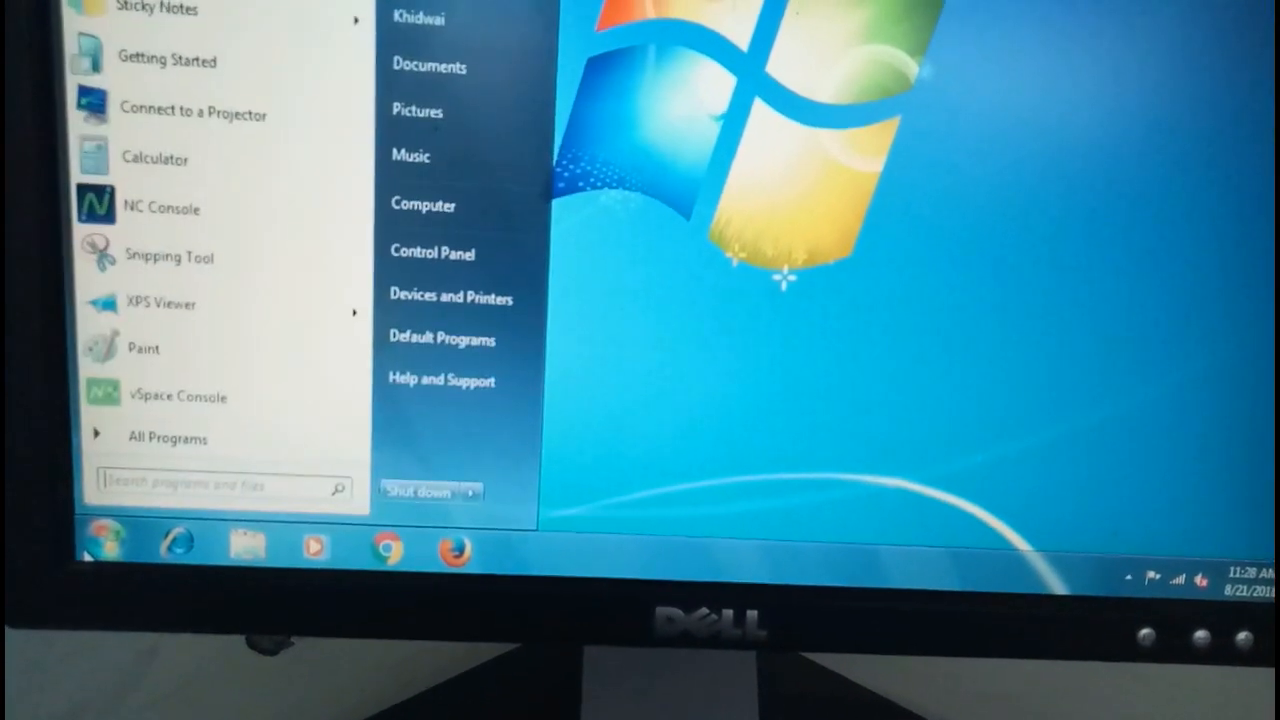
left_click(466, 491)
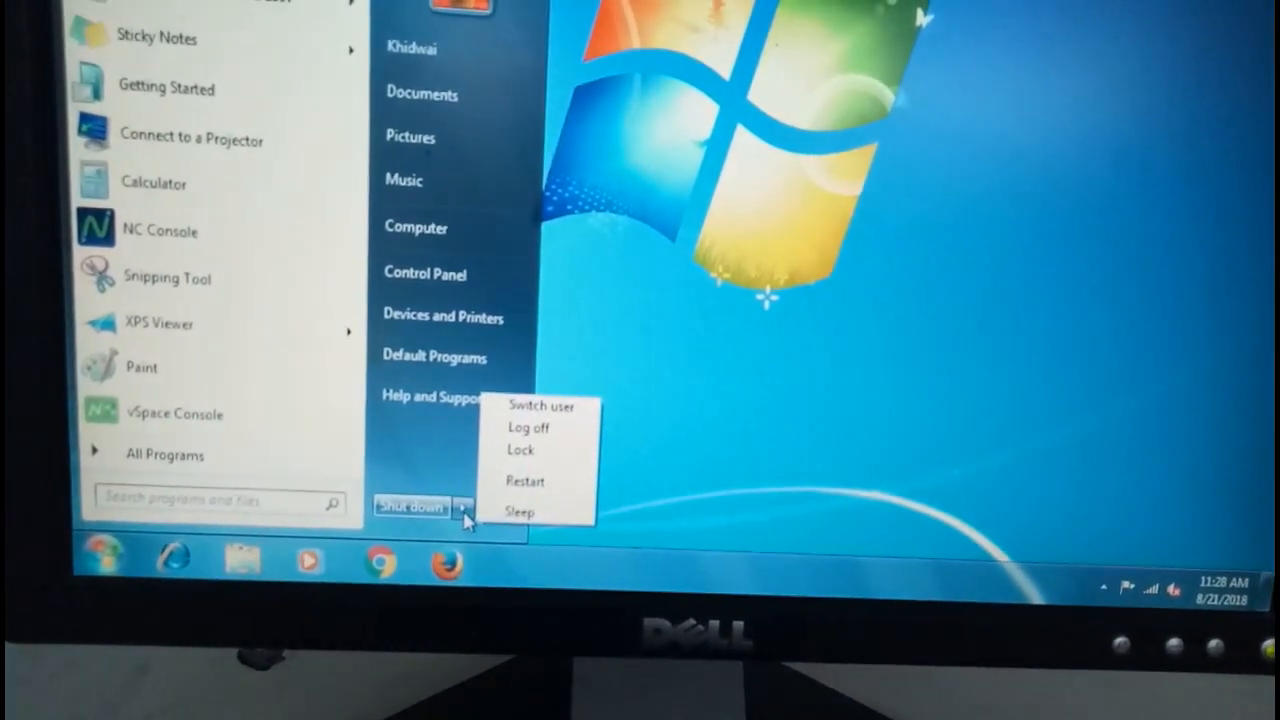